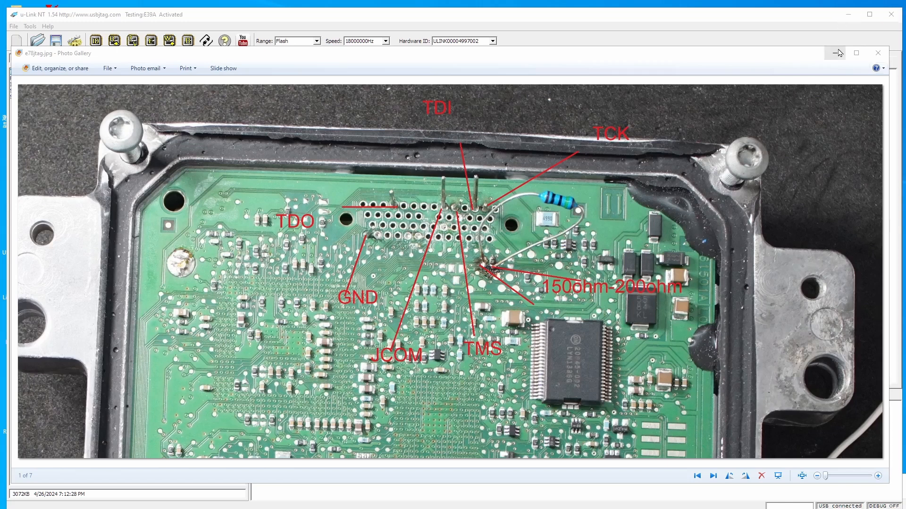
Close the E39 JTAG pinout photo to return to u-Link NT
left_click(877, 52)
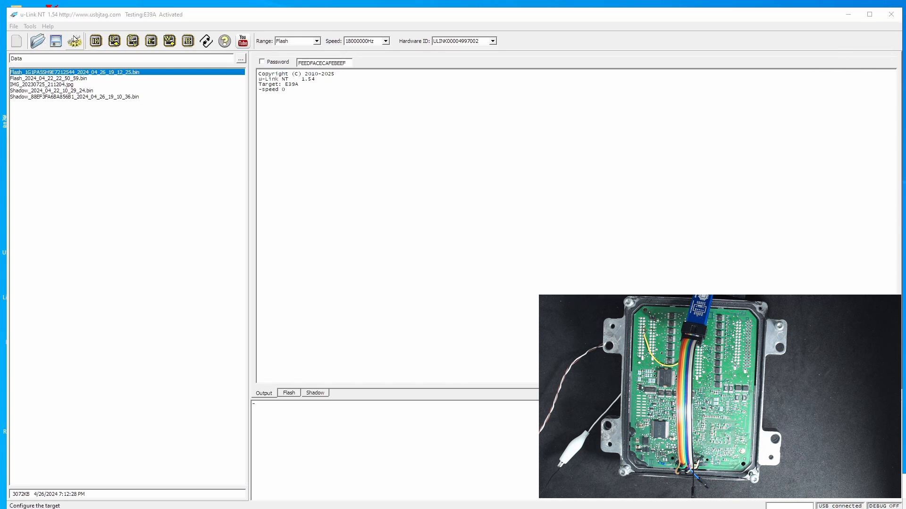
Confirm the ECU > JTAGPPC > E39A target and list its configuration with CONFIGSHOW
left_click(74, 40)
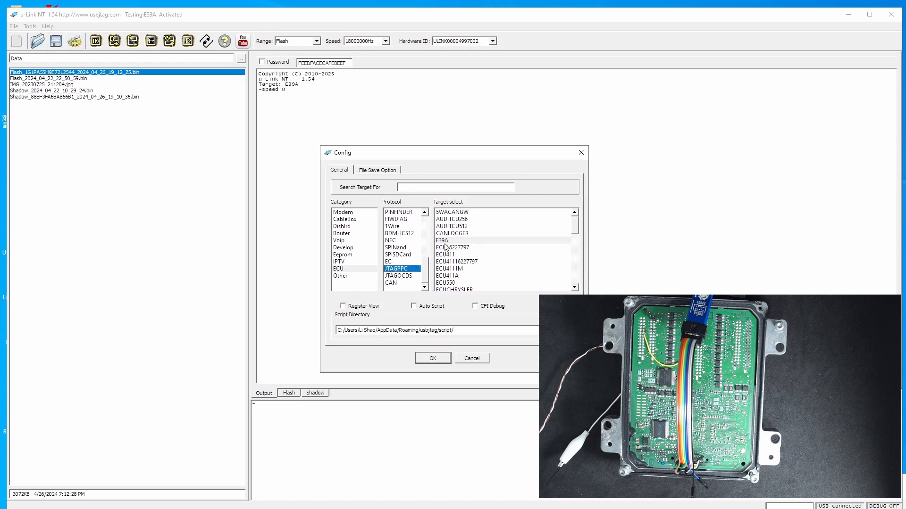
left_click(442, 240)
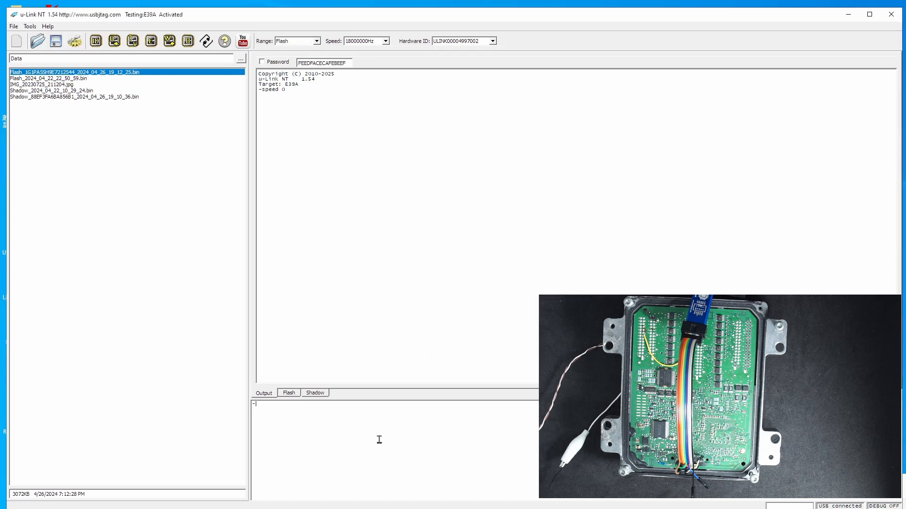
type("CONFIGSHOW")
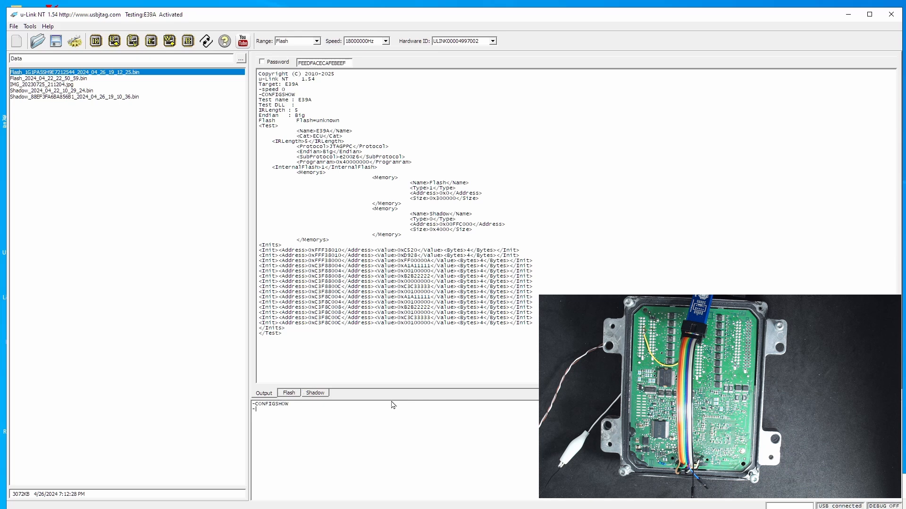
mouse_move(381, 399)
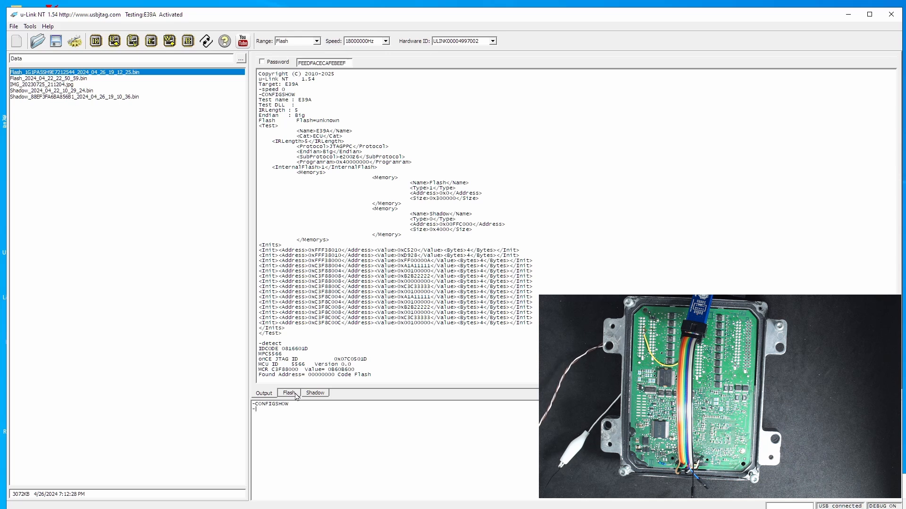
Show the detected MPC5566 code flash contents as a hex dump
left_click(288, 393)
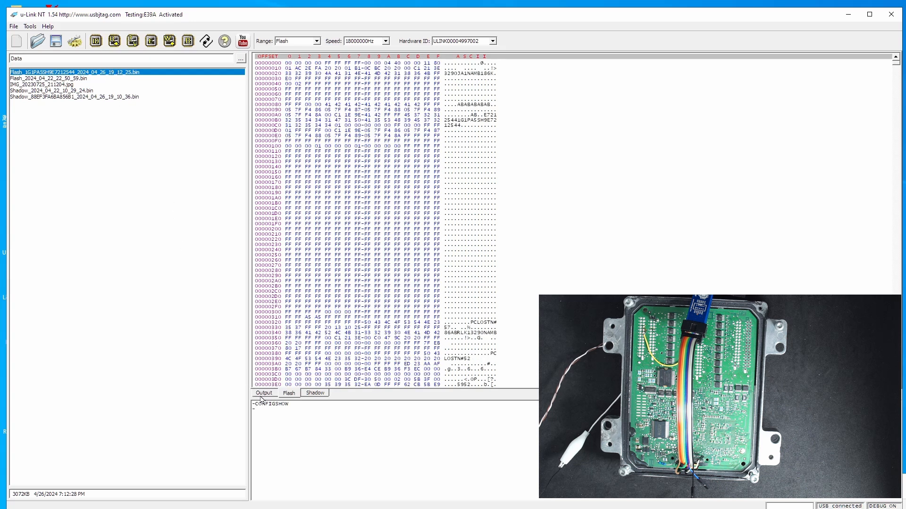
Compare ECU flash with the saved flash file, get 'Compare data OK', then view shadow memory
left_click(263, 393)
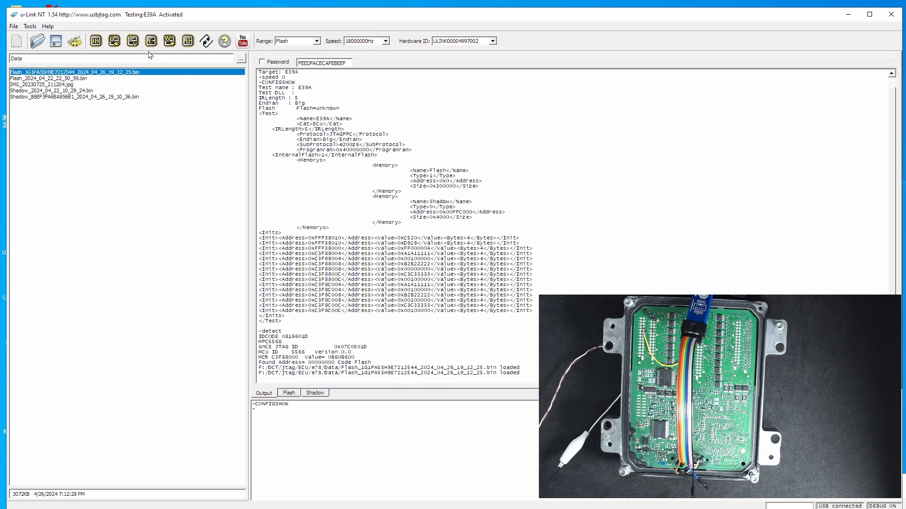
left_click(132, 40)
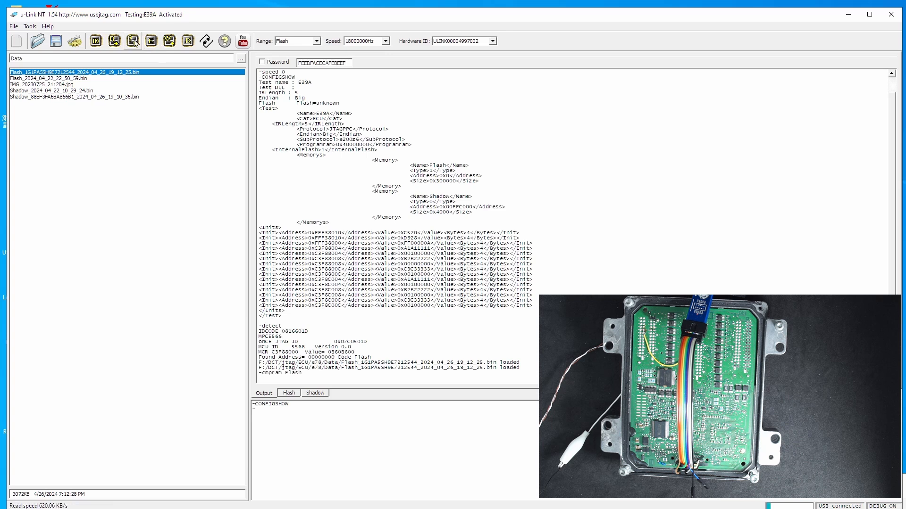
mouse_move(78, 468)
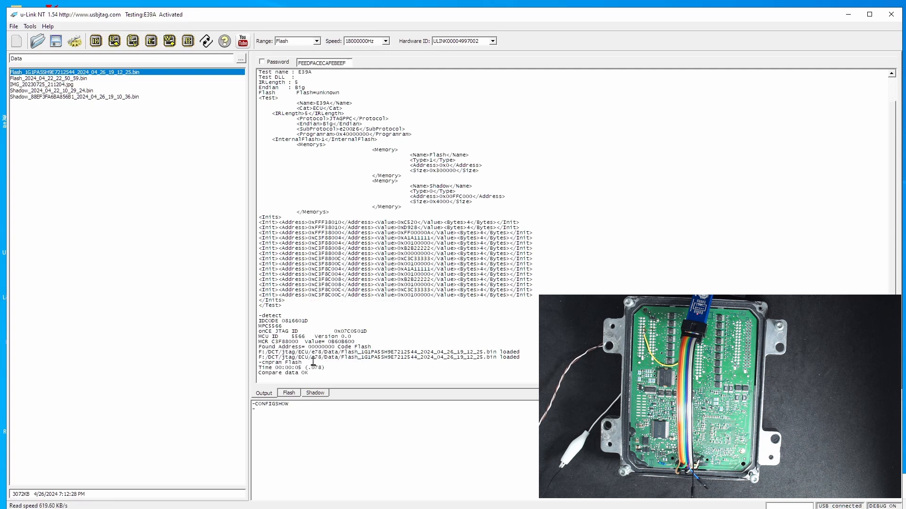
left_click(316, 393)
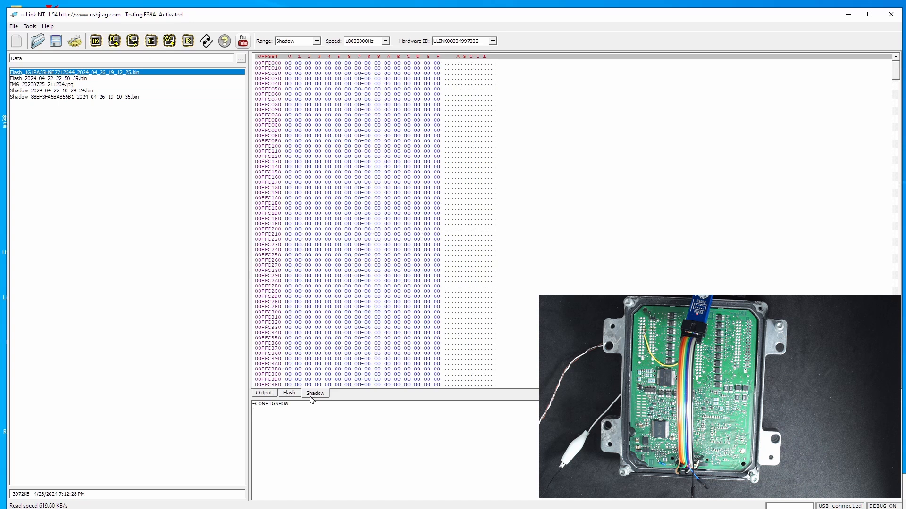
Read shadow memory from the ECU and select Shadow_2024_04_22_10_29_24.bin
left_click(113, 41)
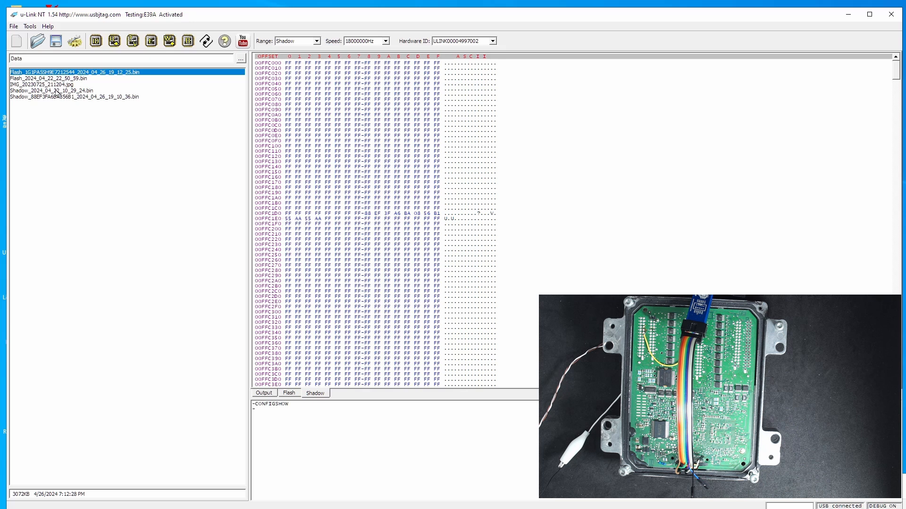
left_click(51, 91)
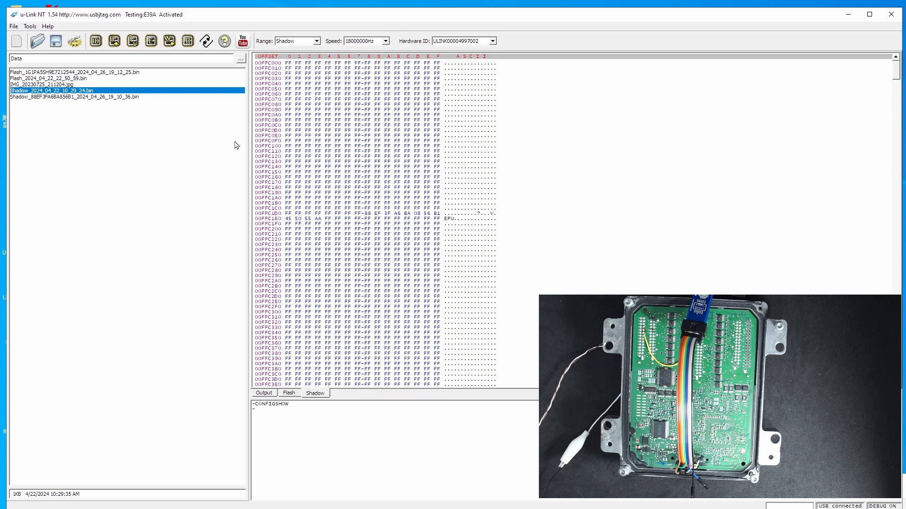
mouse_move(270, 368)
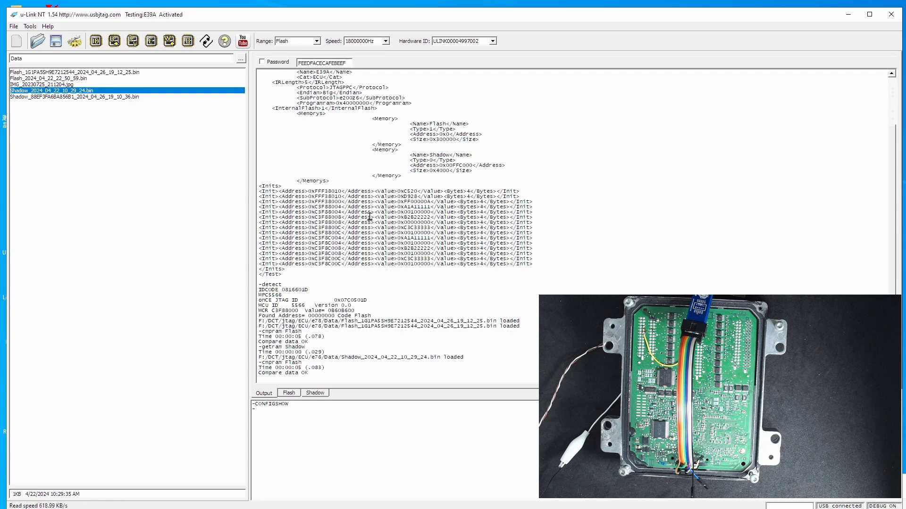
mouse_move(210, 125)
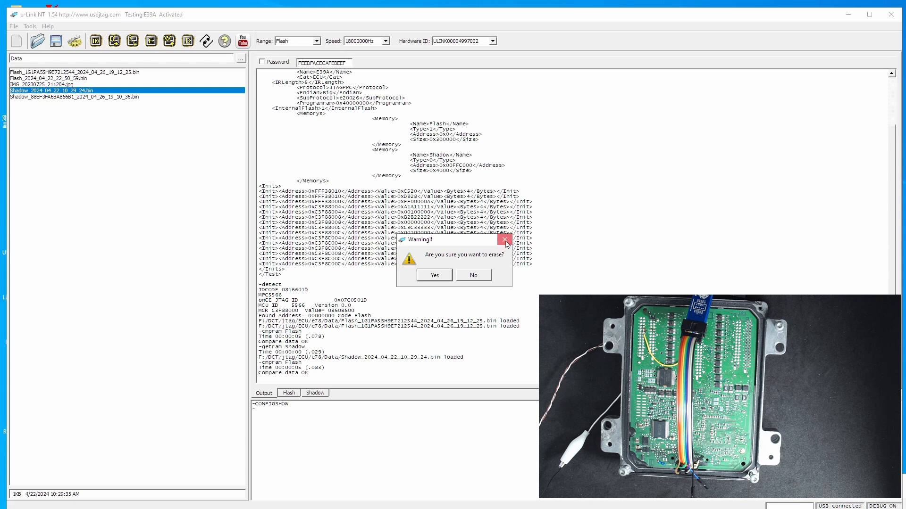
Dismiss the first erase warning and request a flash erase from the Output log
left_click(433, 275)
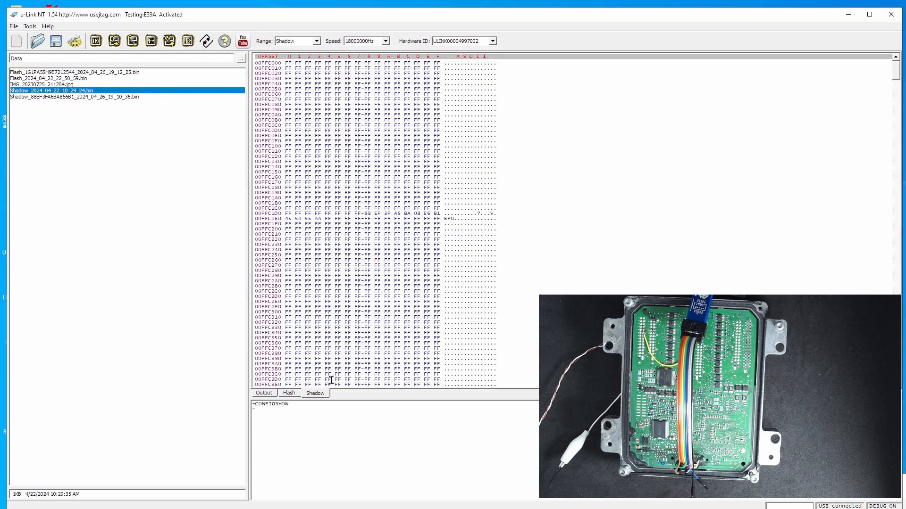
mouse_move(383, 254)
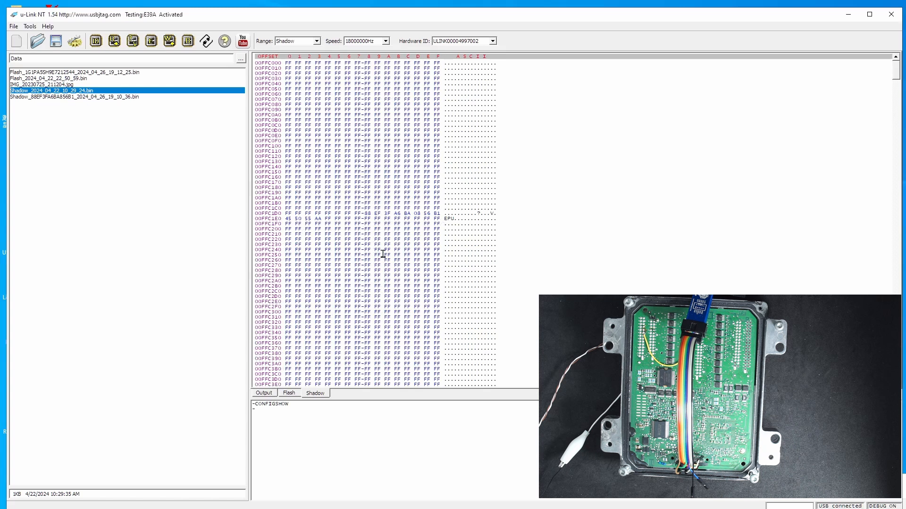
mouse_move(396, 234)
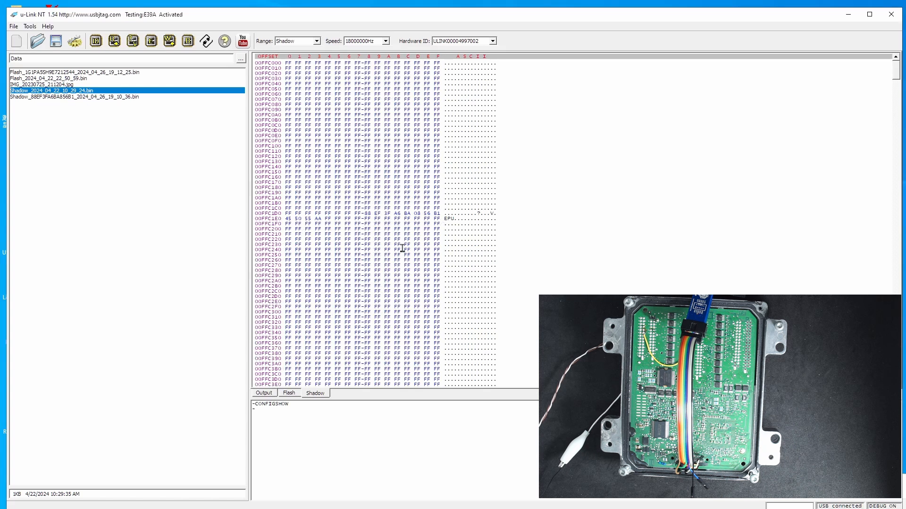
left_click(288, 393)
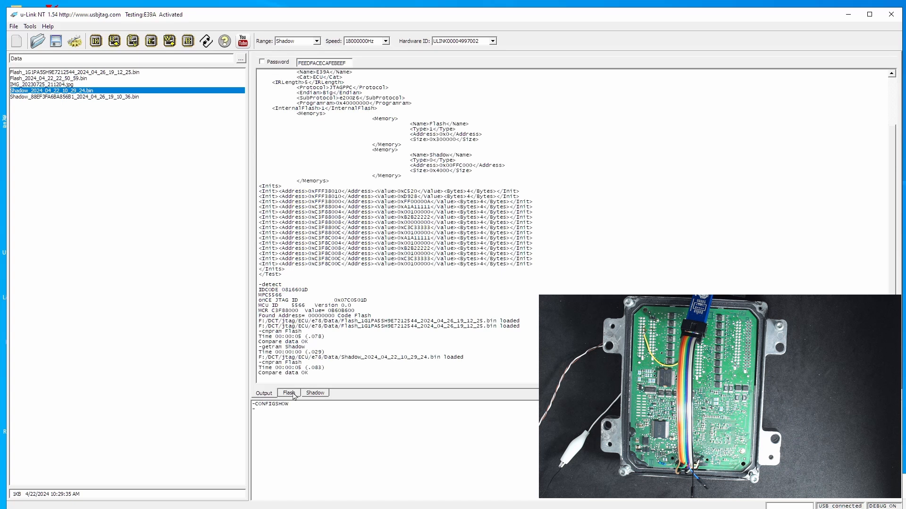
left_click(288, 393)
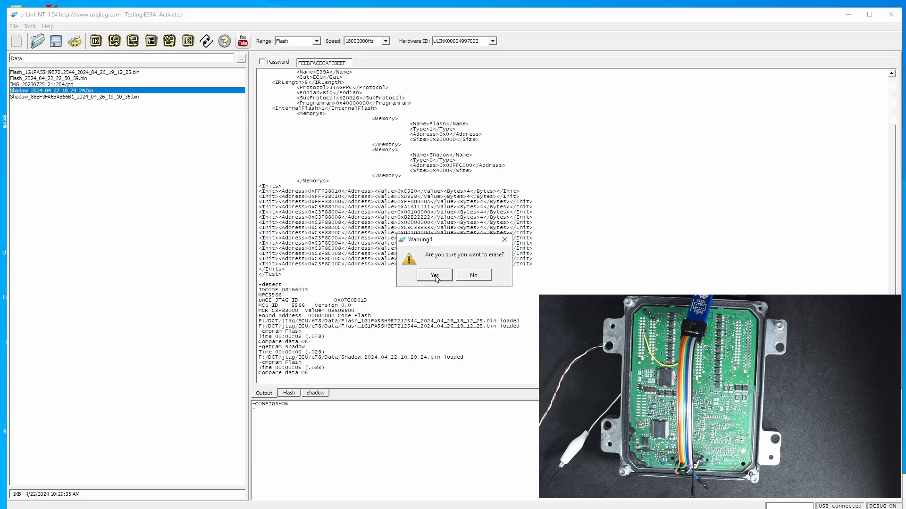
Confirm the warning to erase the ECU flash, taking about ten seconds
left_click(433, 275)
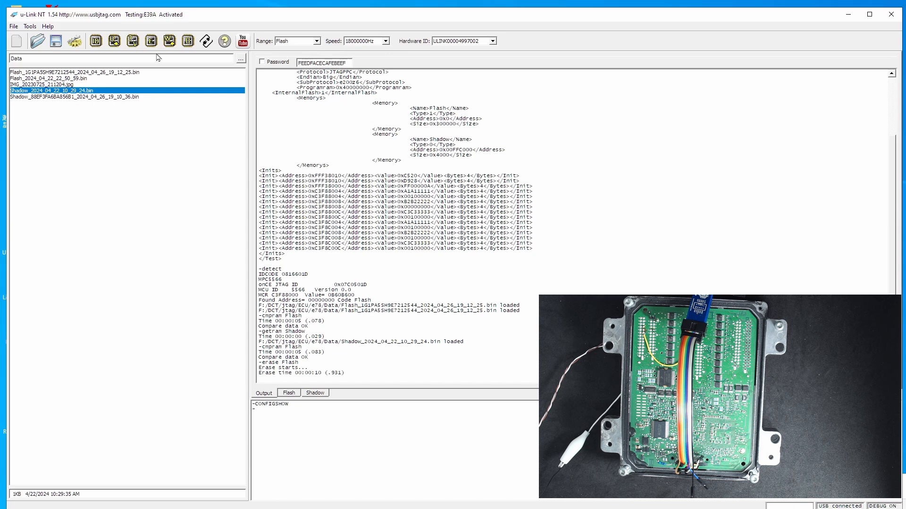
mouse_move(188, 41)
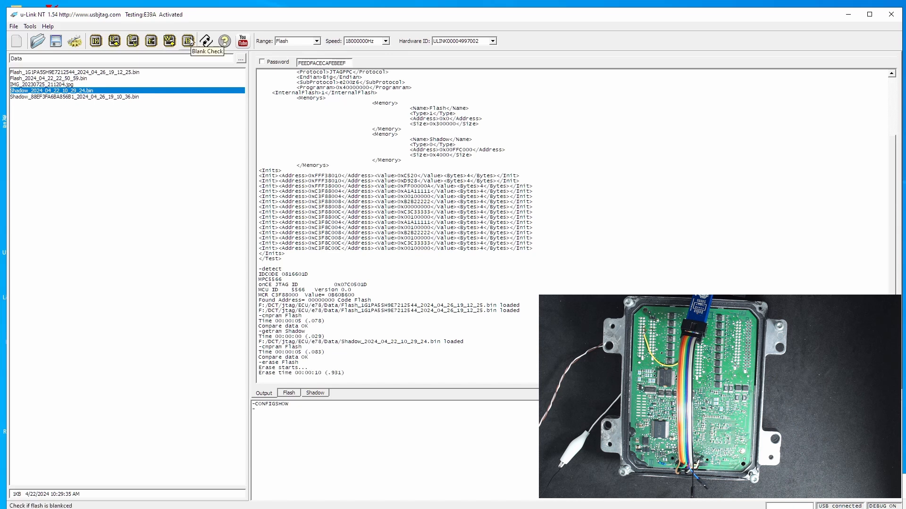
Blank-check the flash as blanked, then confirm programming the ECU flash
left_click(188, 41)
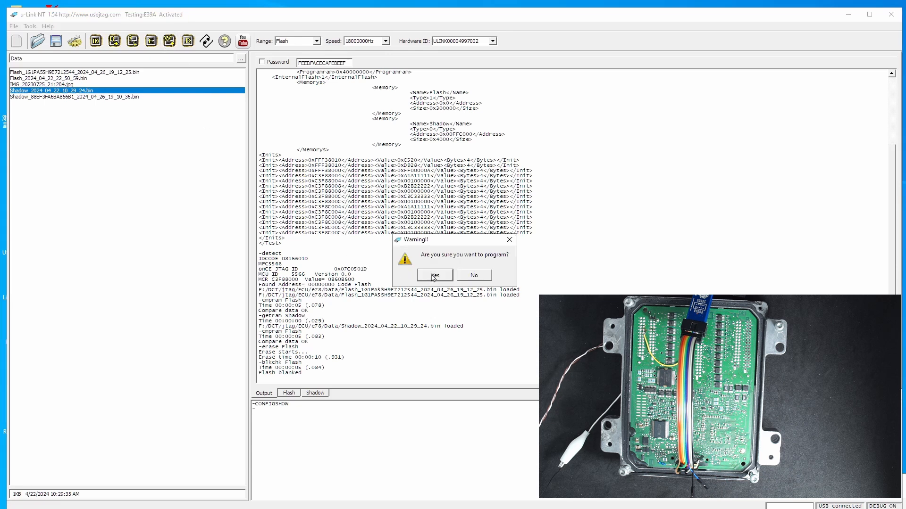
left_click(434, 275)
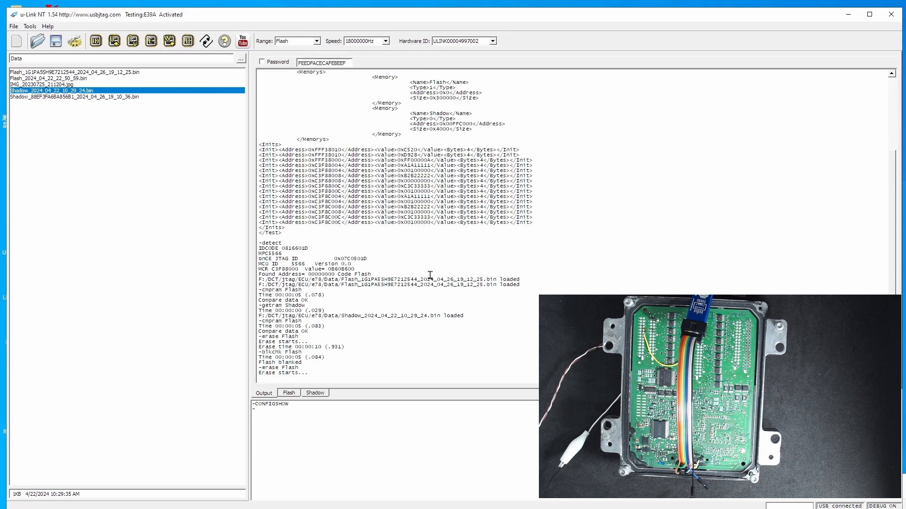